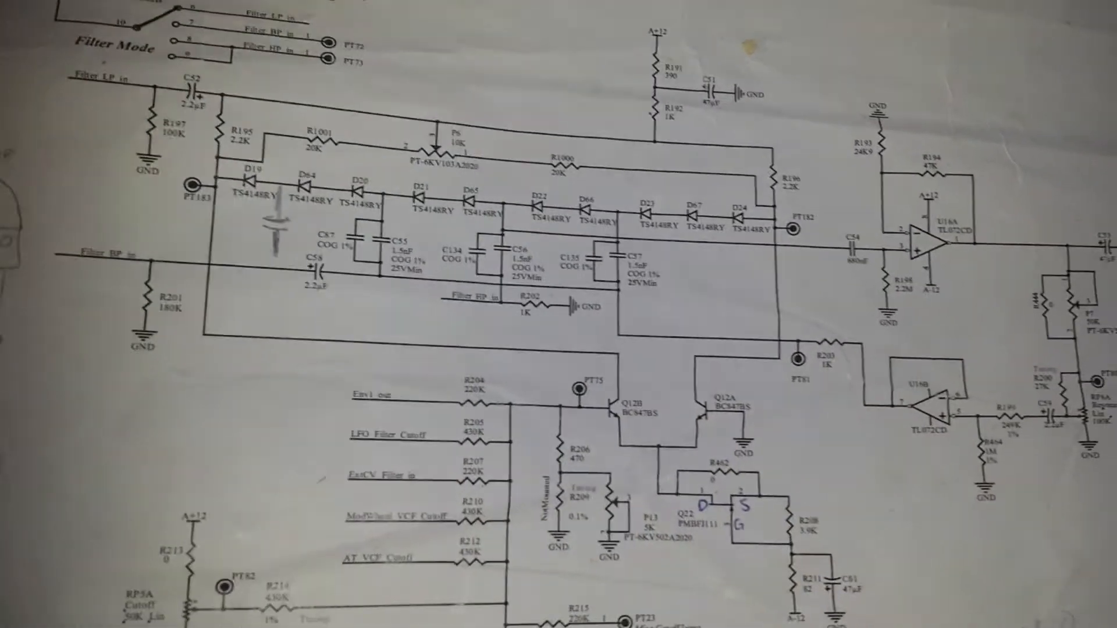
scroll("down", 3)
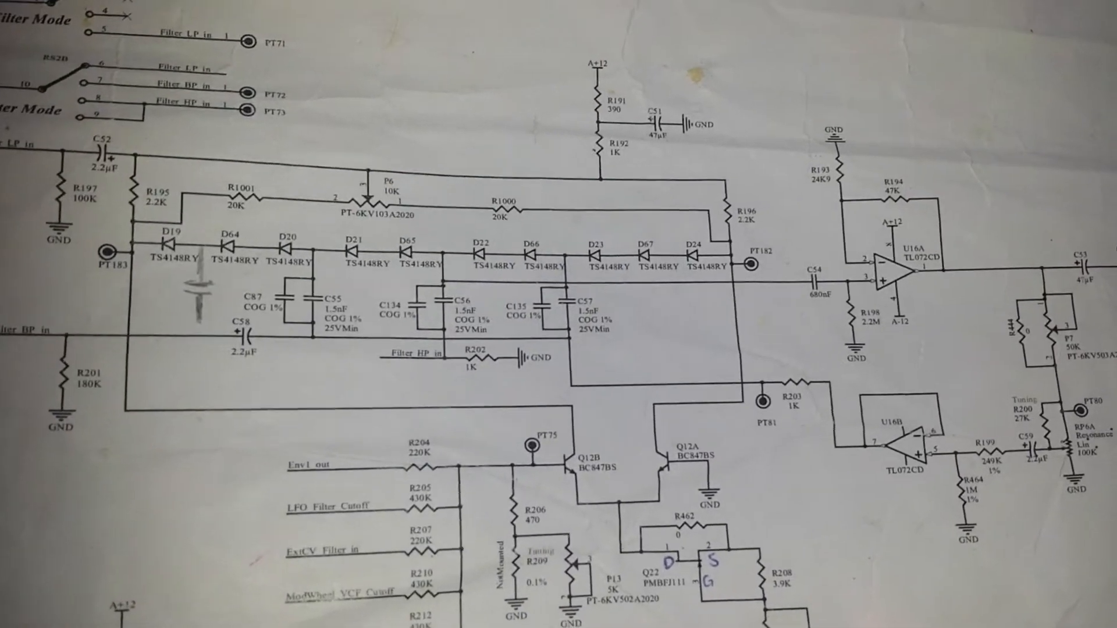